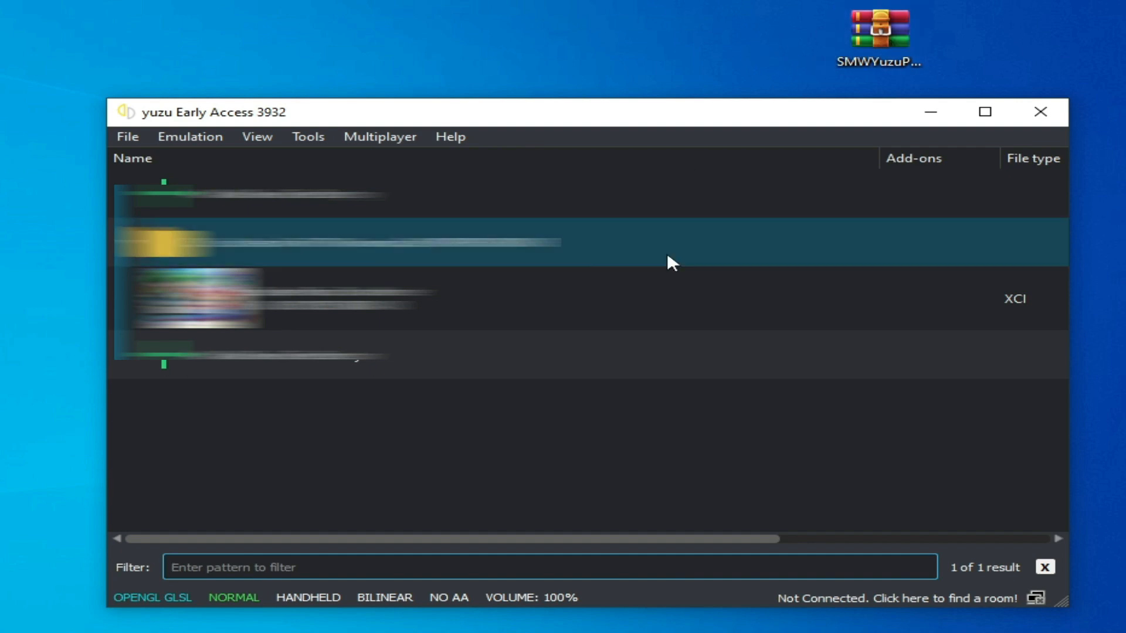
Select the XCI game in the yuzu library and show its context actions
click(768, 299)
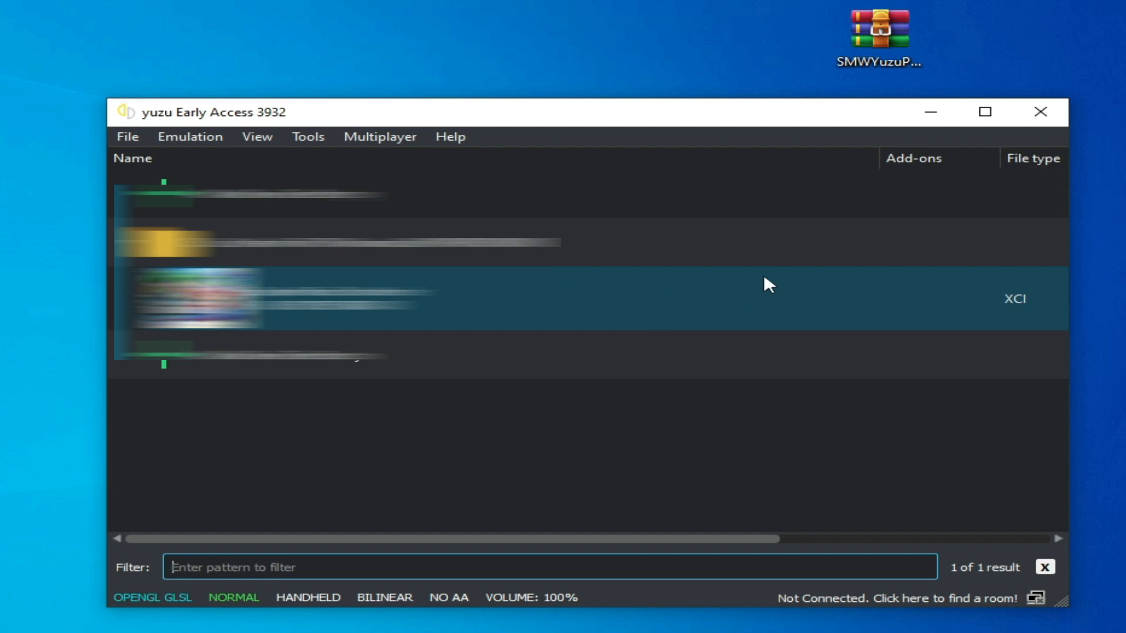
right_click(878, 28)
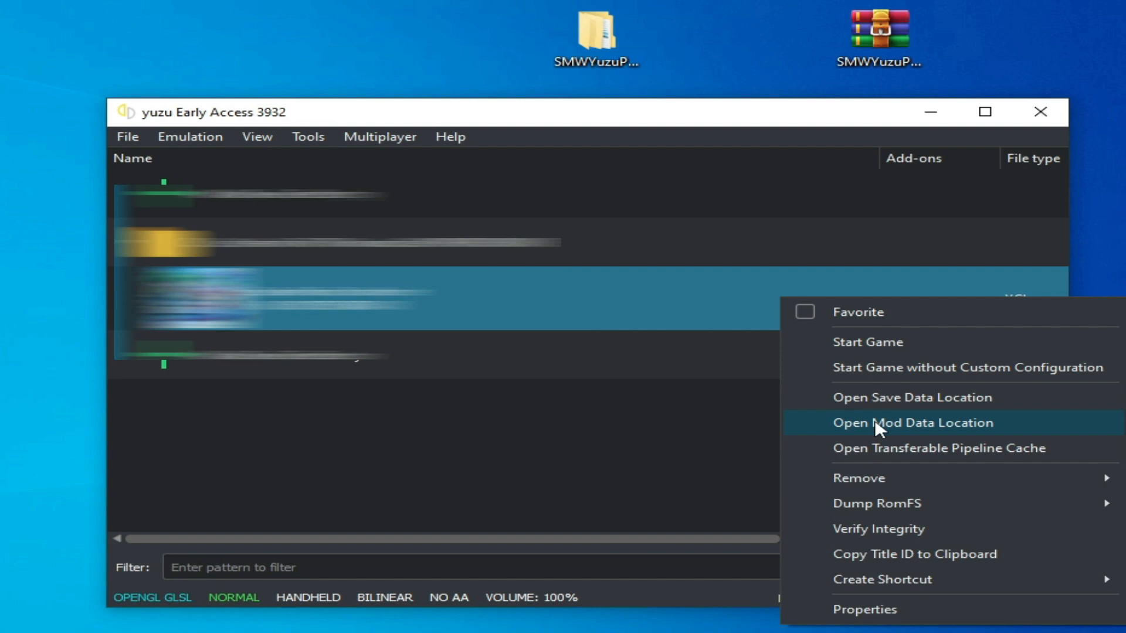
Show the game's mod data folder and browse into the extracted patch folder containing exefs
click(913, 422)
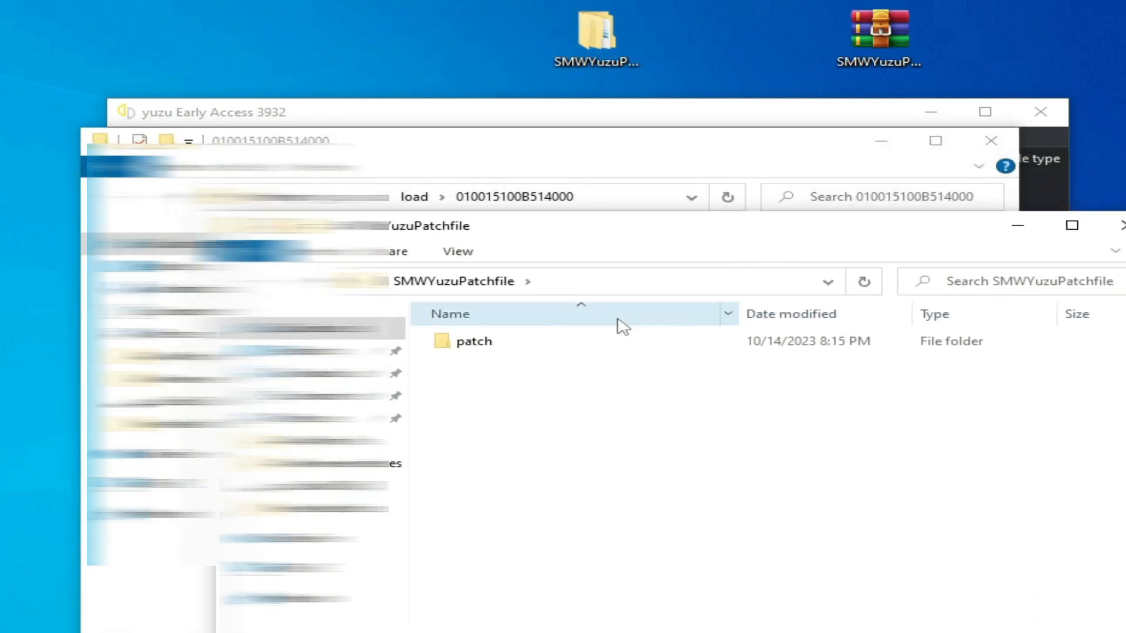
double_click(474, 341)
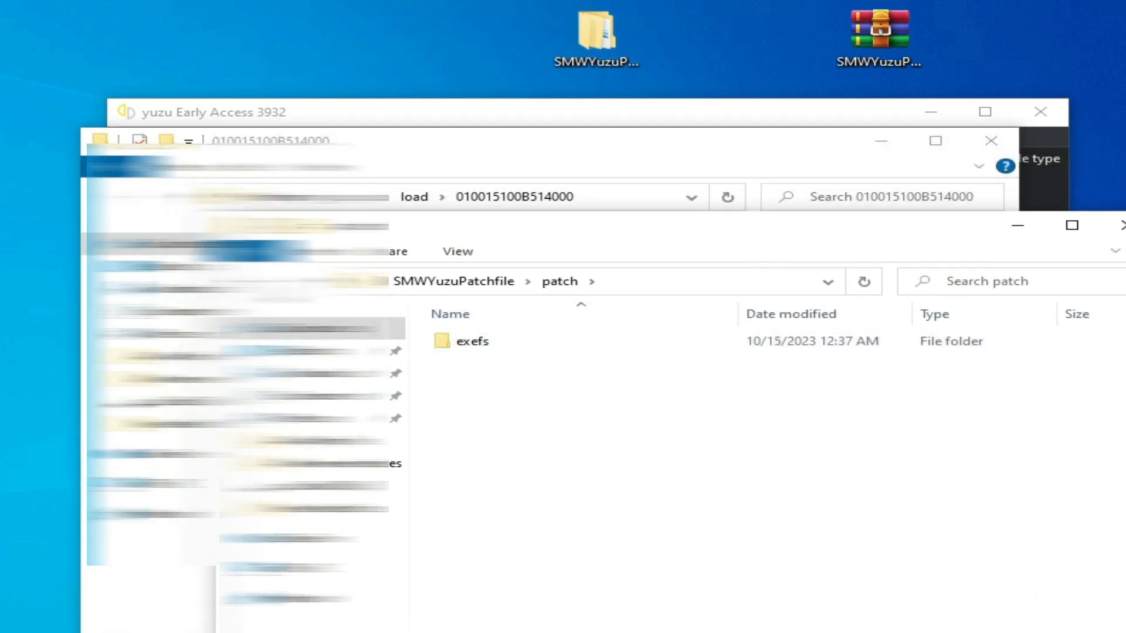
Copy the patch folder into the mod data folder 010015100B514000
right_click(464, 340)
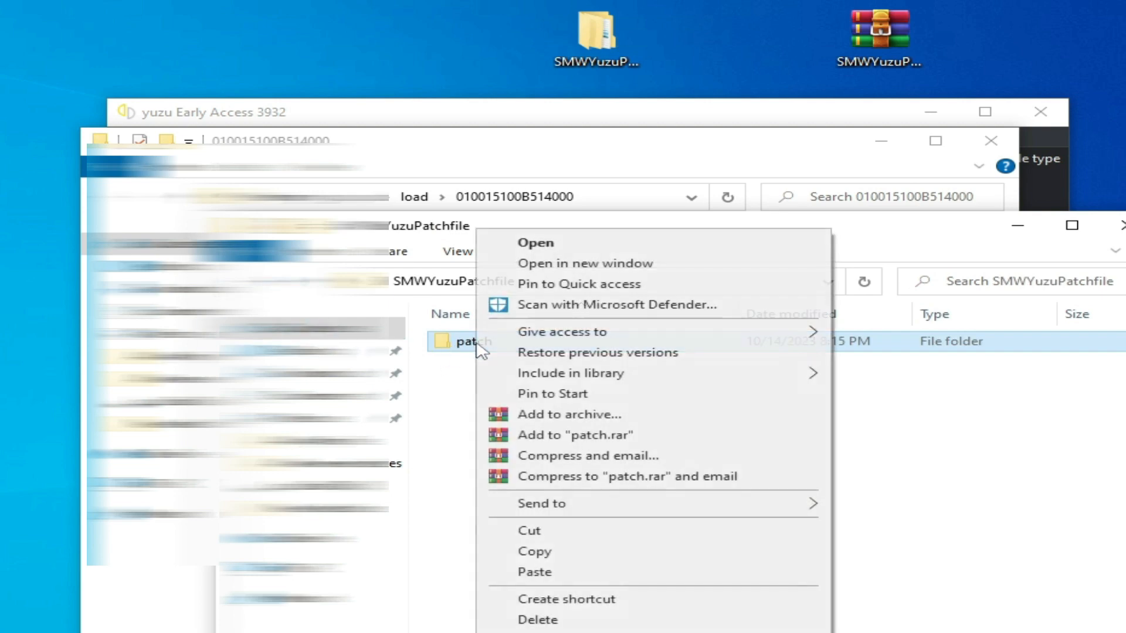
click(646, 246)
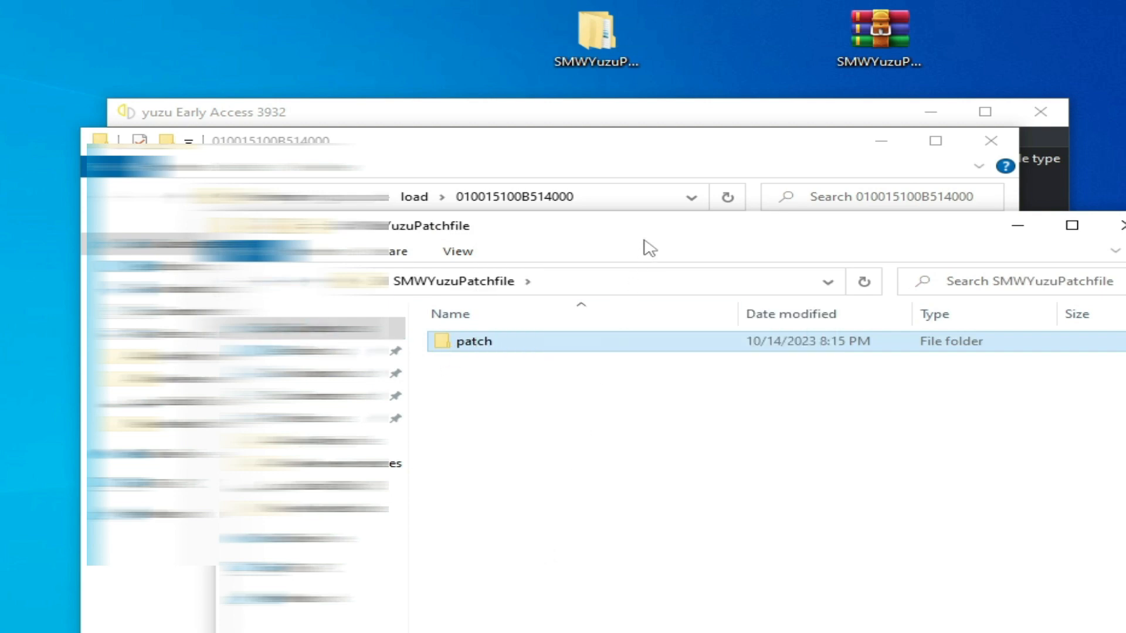
mouse_move(666, 238)
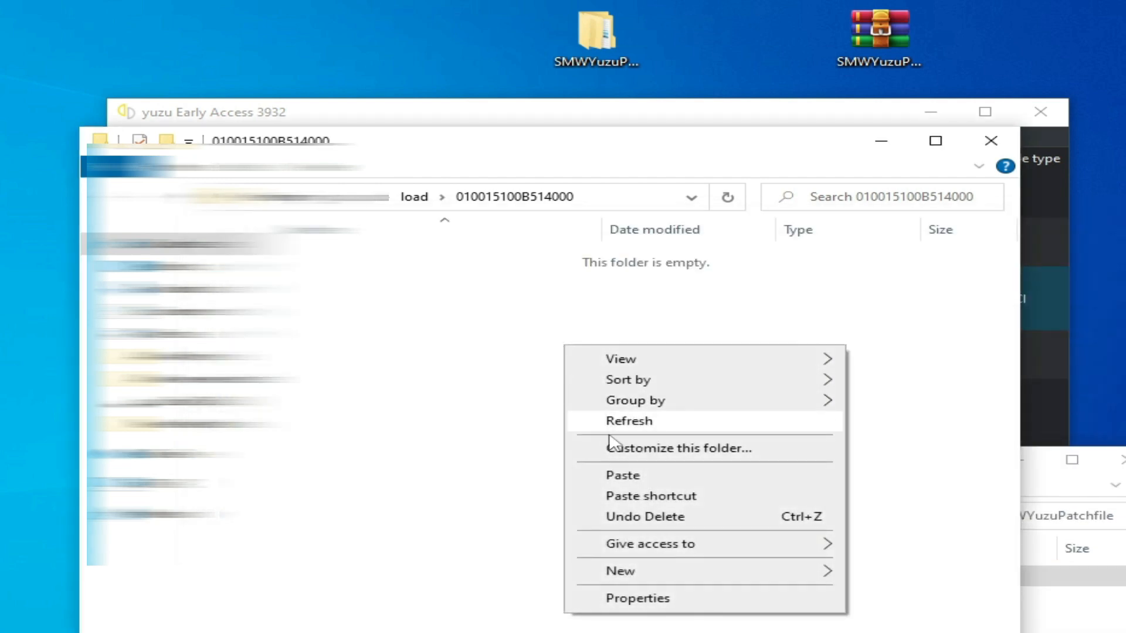
click(629, 421)
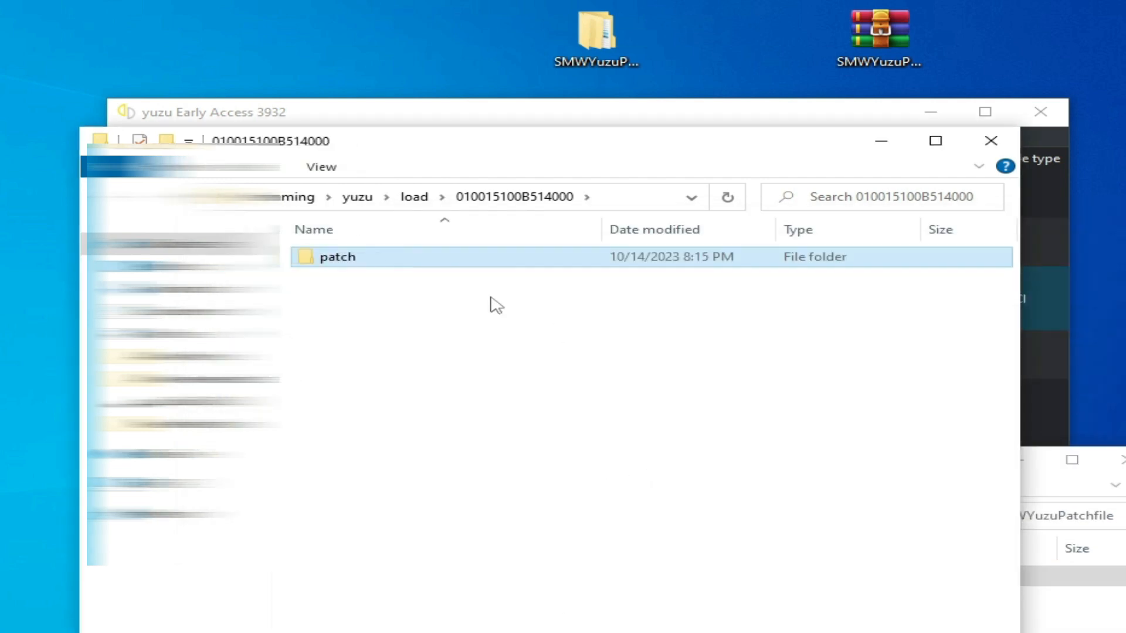
double_click(338, 257)
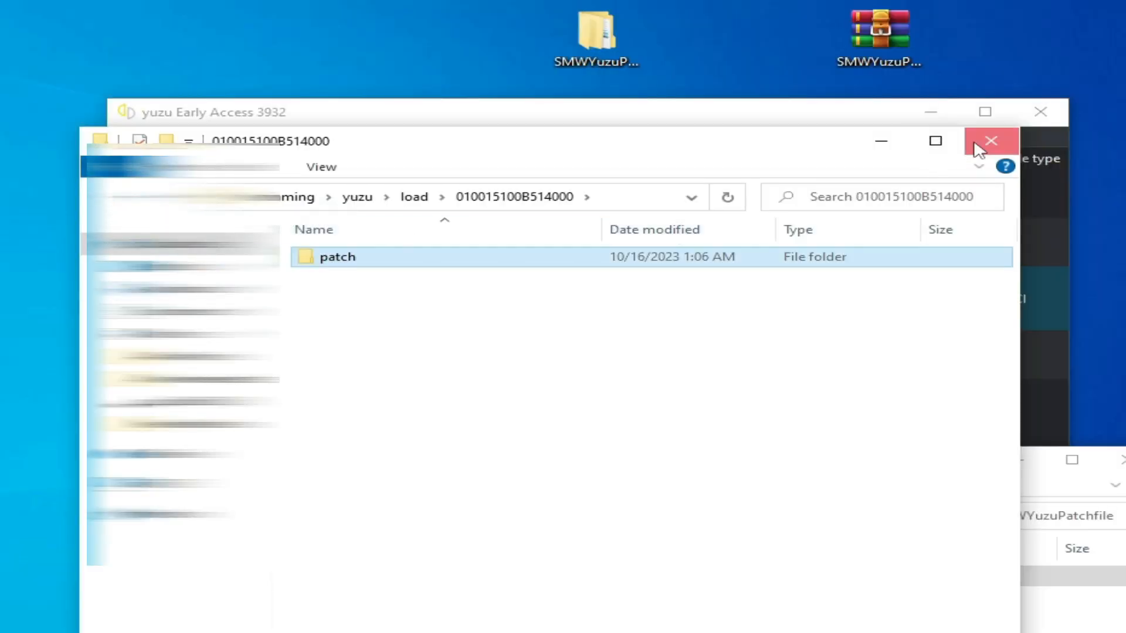
Close the mod data Explorer window and show the game's context actions again
click(990, 140)
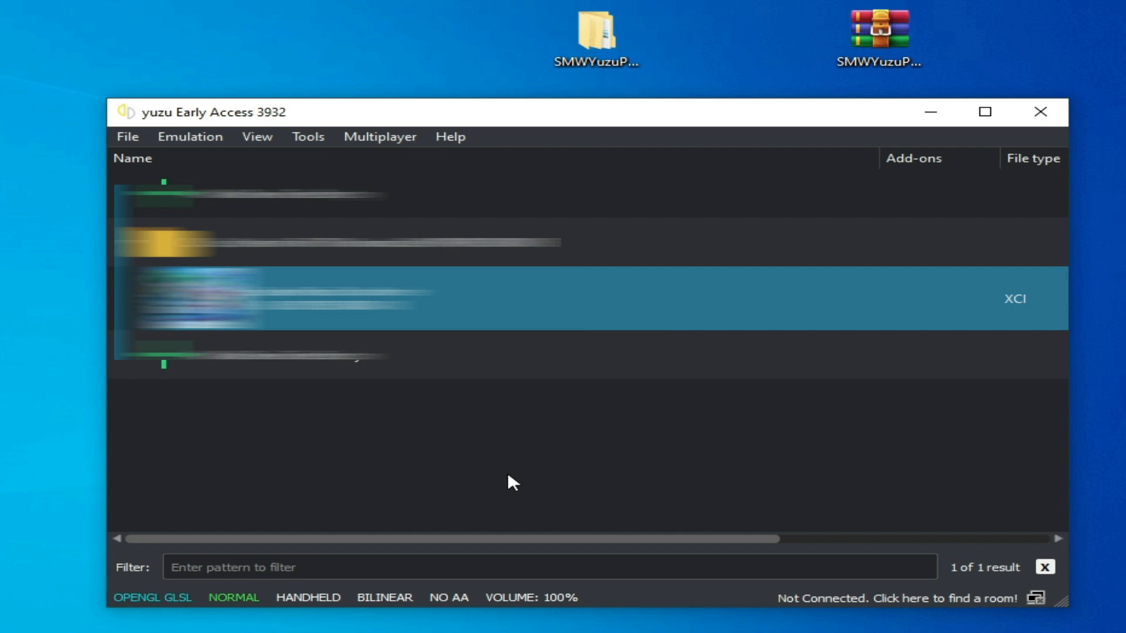
right_click(287, 298)
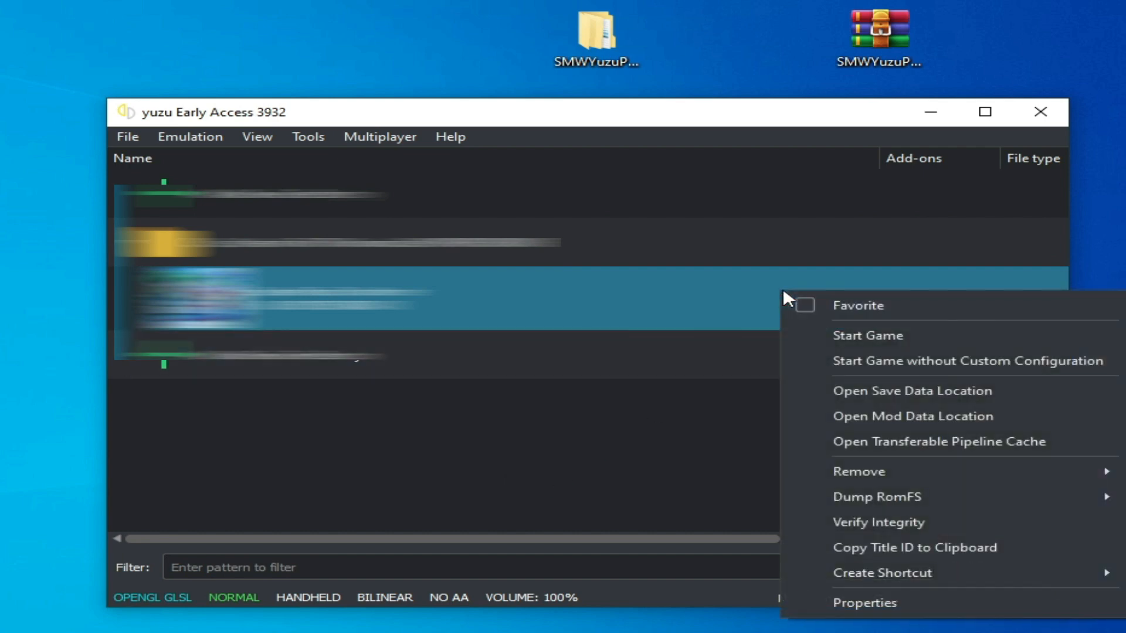
Confirm the patch add-on is enabled in Properties and launch Super Mario Bros. Wonder
click(865, 603)
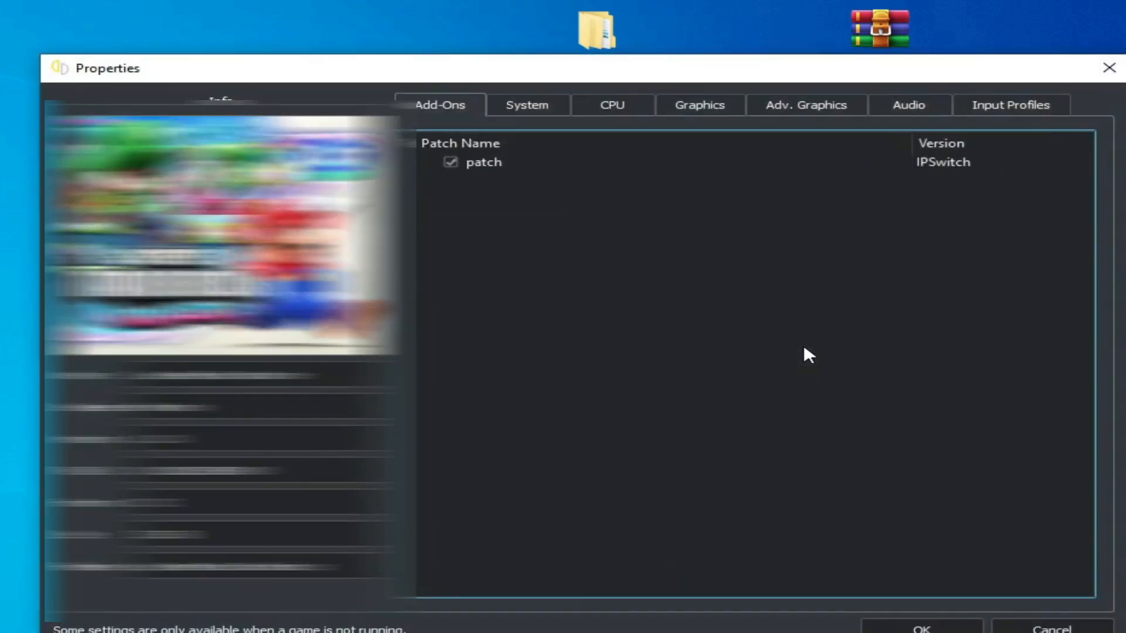
mouse_move(481, 185)
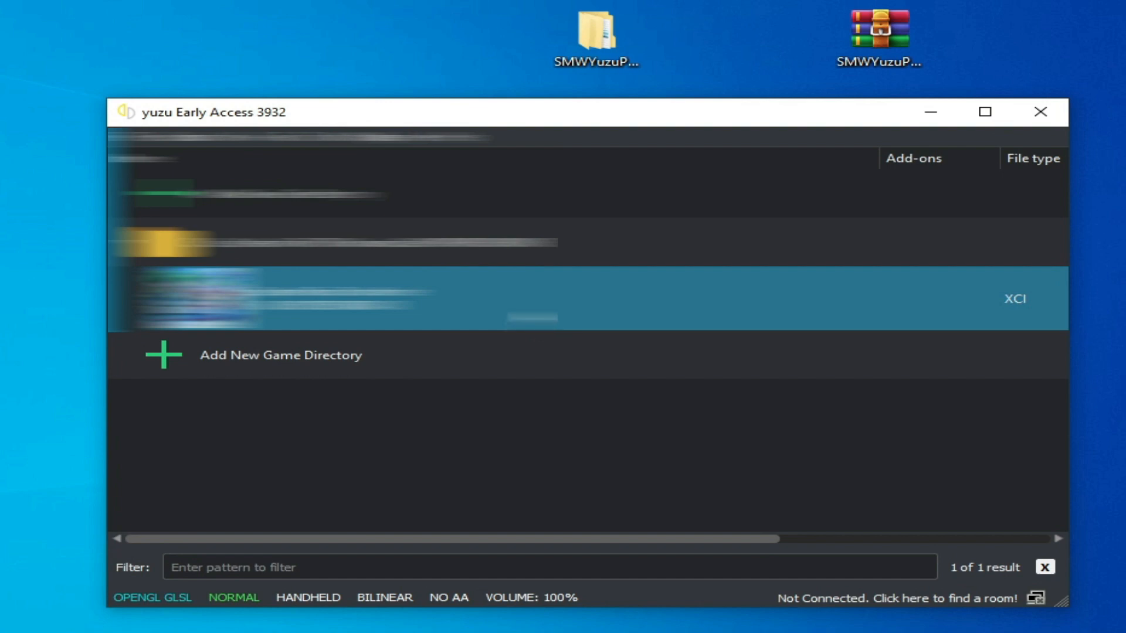
double_click(287, 299)
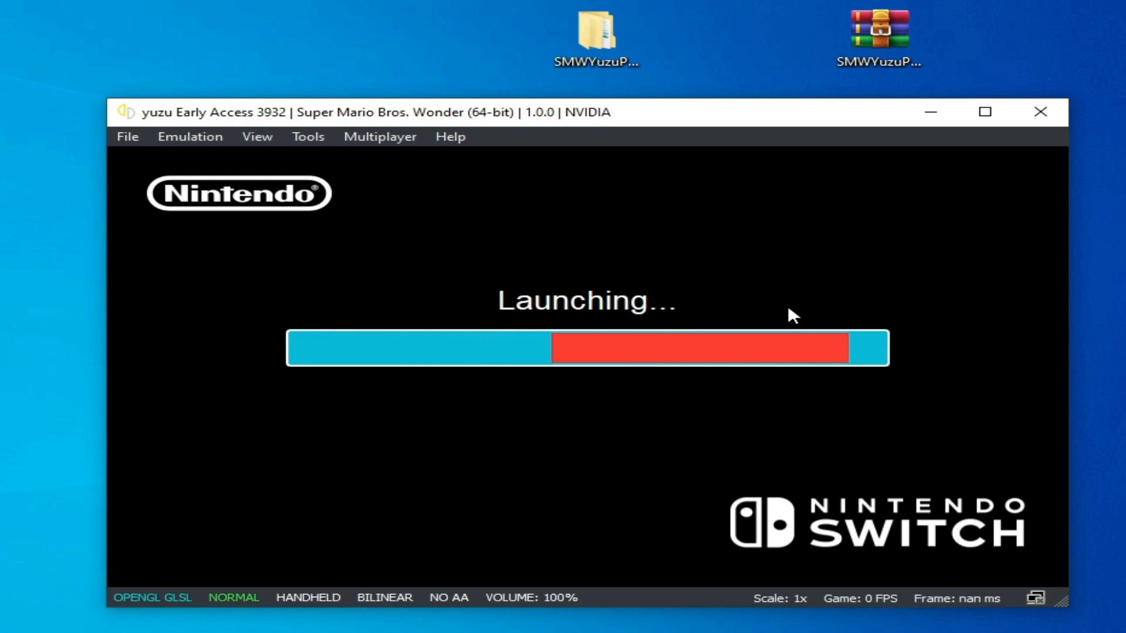